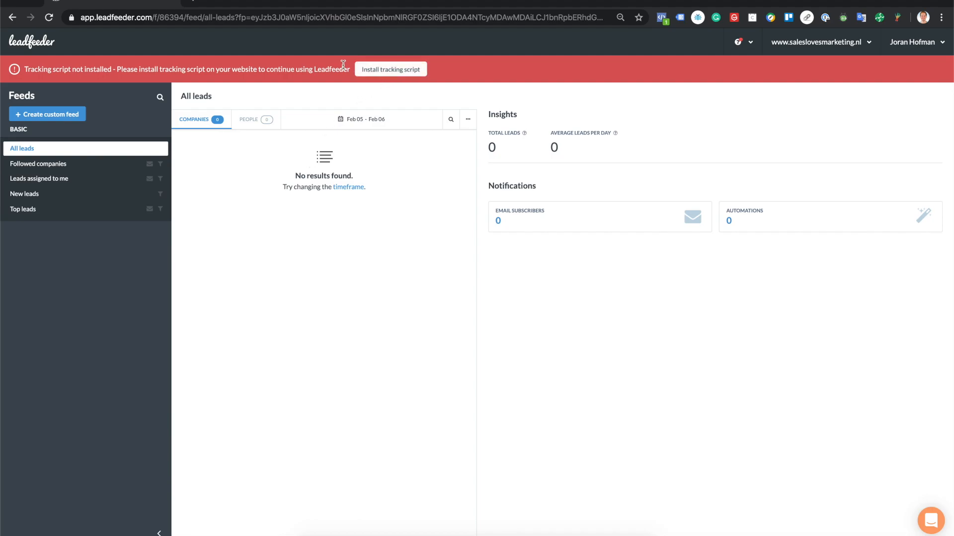
Reach the website's settings from the account menu after visiting the installation page and All leads feed
{"action": "left_click", "coordinate": [390, 69]}
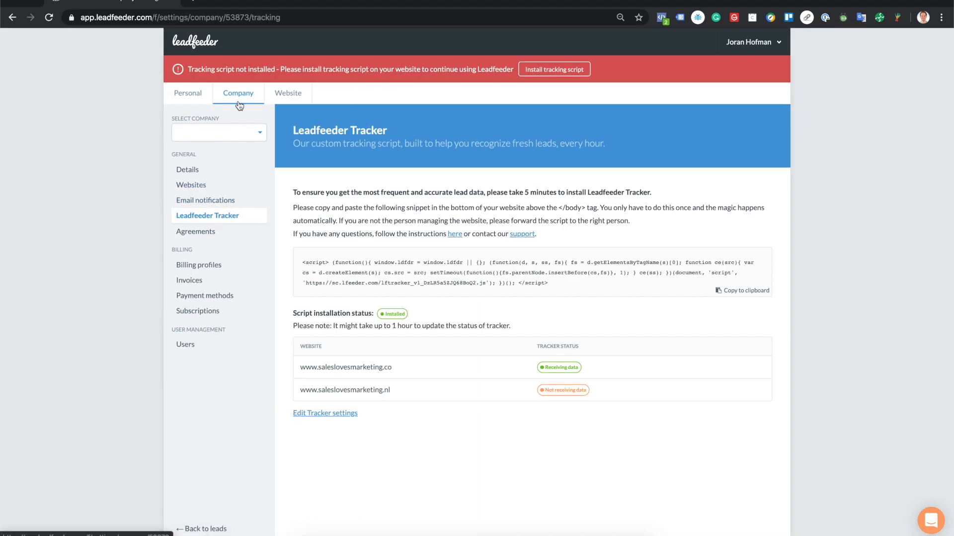
{"action": "left_click", "coordinate": [200, 529]}
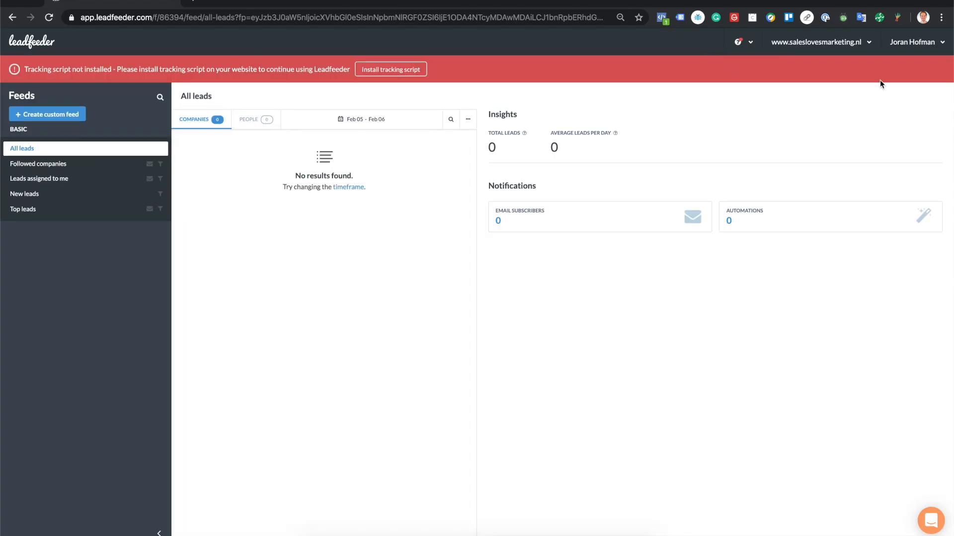
{"action": "left_click", "coordinate": [915, 42]}
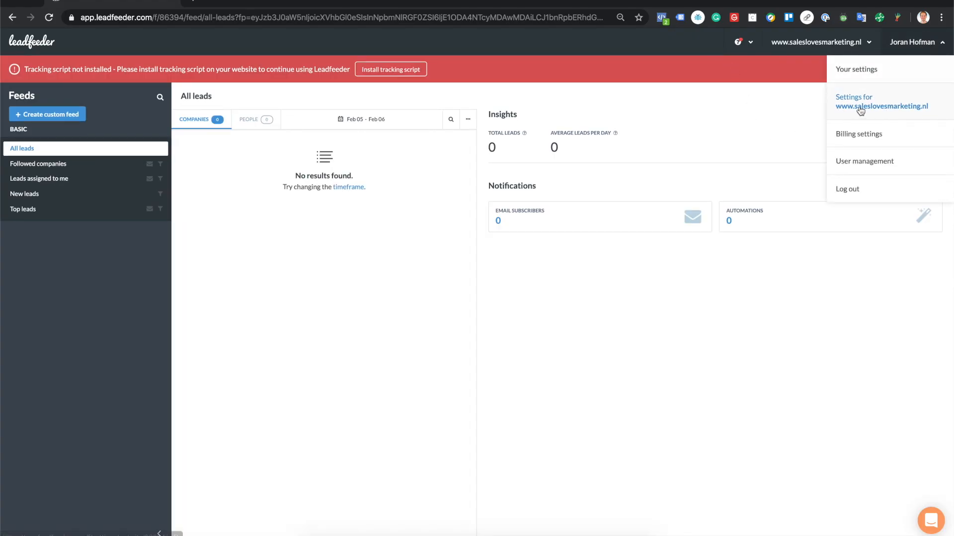
{"action": "left_click", "coordinate": [882, 102]}
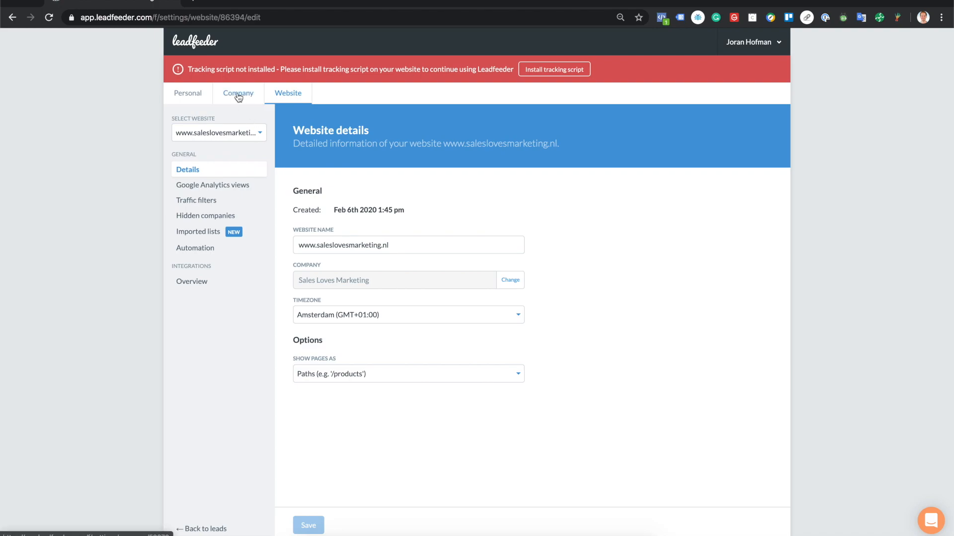
Show the Leadfeeder Tracker script page under Company settings and switch to the index.html source
{"action": "left_click", "coordinate": [238, 94]}
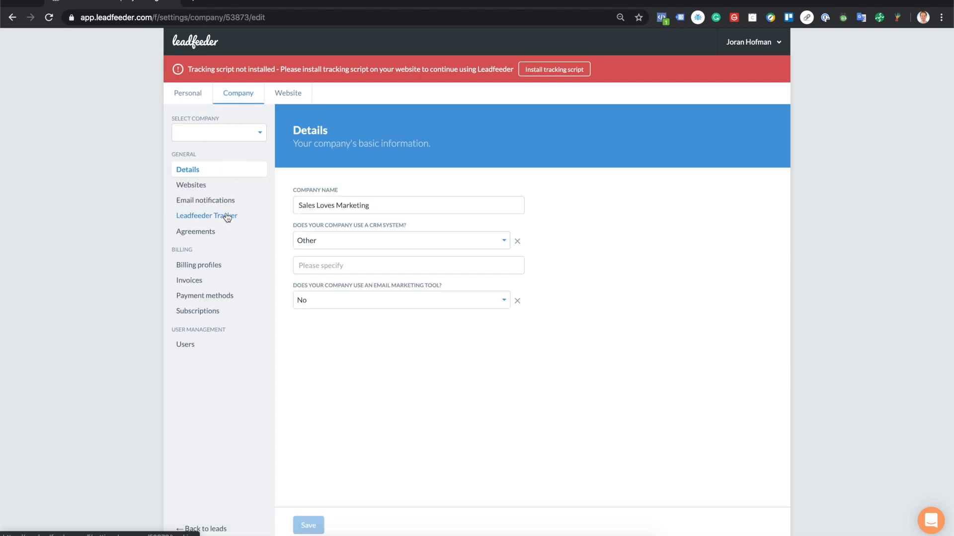
{"action": "left_click", "coordinate": [206, 216]}
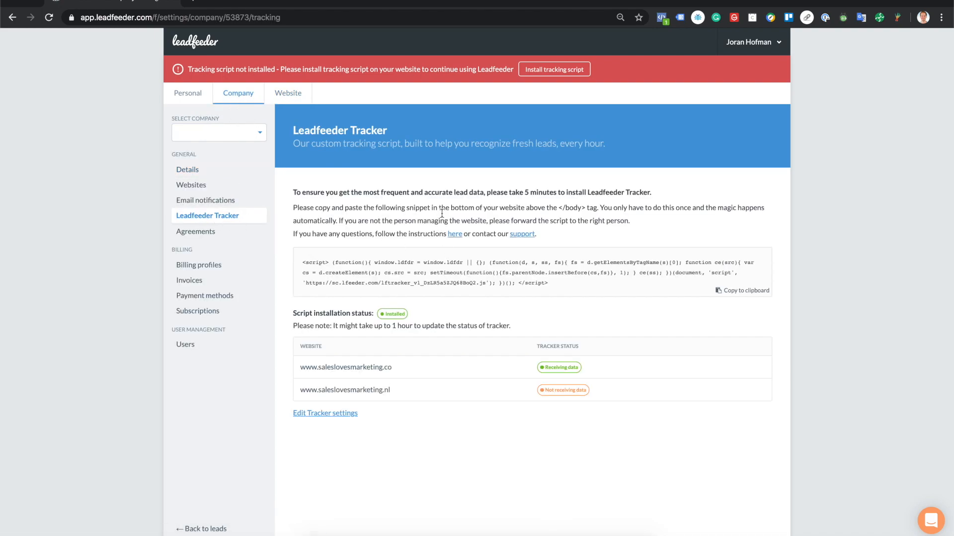
{"action": "mouse_move", "coordinate": [616, 349]}
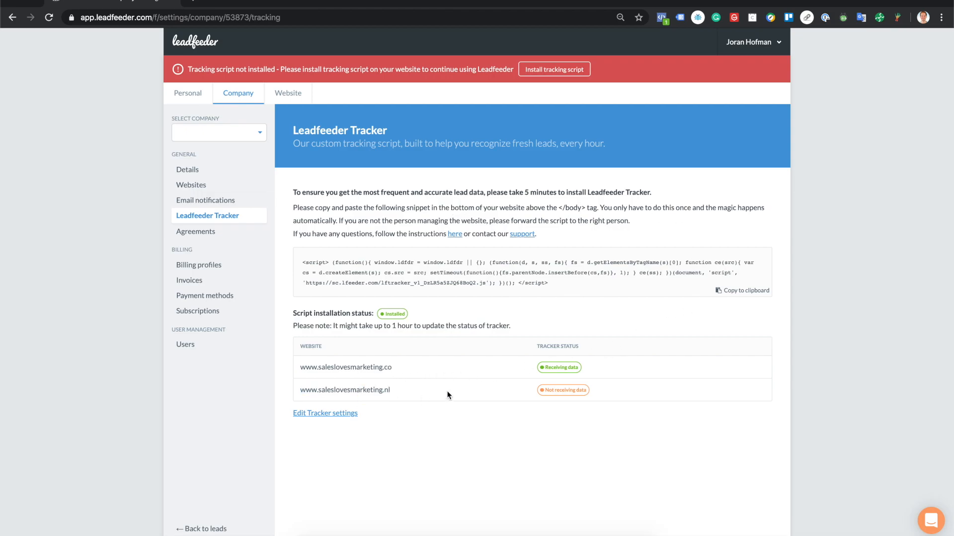
{"action": "left_click", "coordinate": [741, 290]}
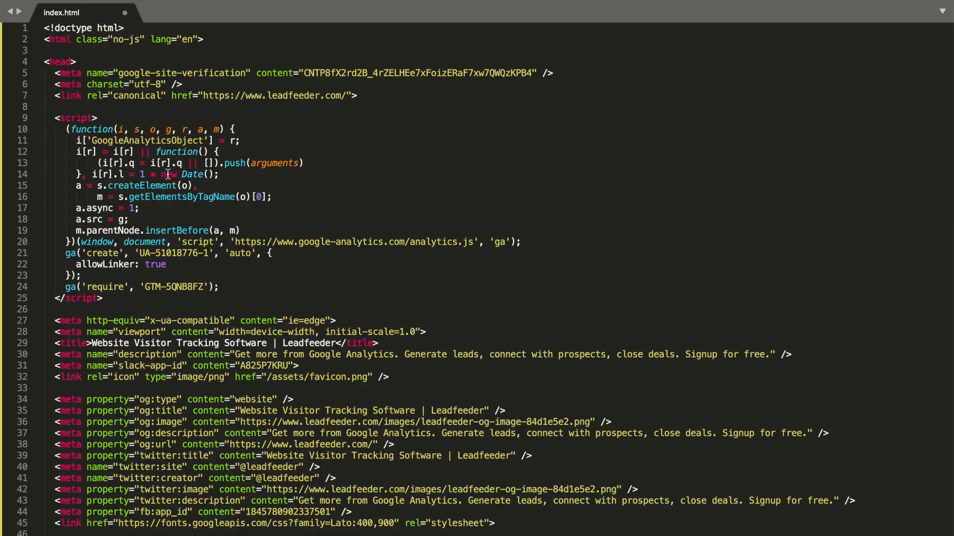
{"action": "mouse_move", "coordinate": [56, 96]}
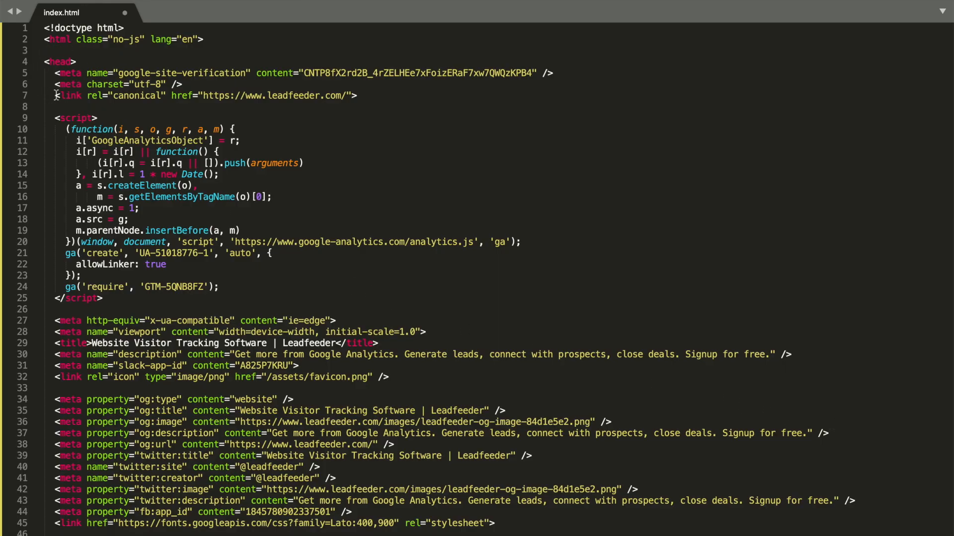
Place the tracking script above </head> in index.html and save via File > Save
{"action": "scroll", "scroll_direction": "down", "scroll_amount": 3}
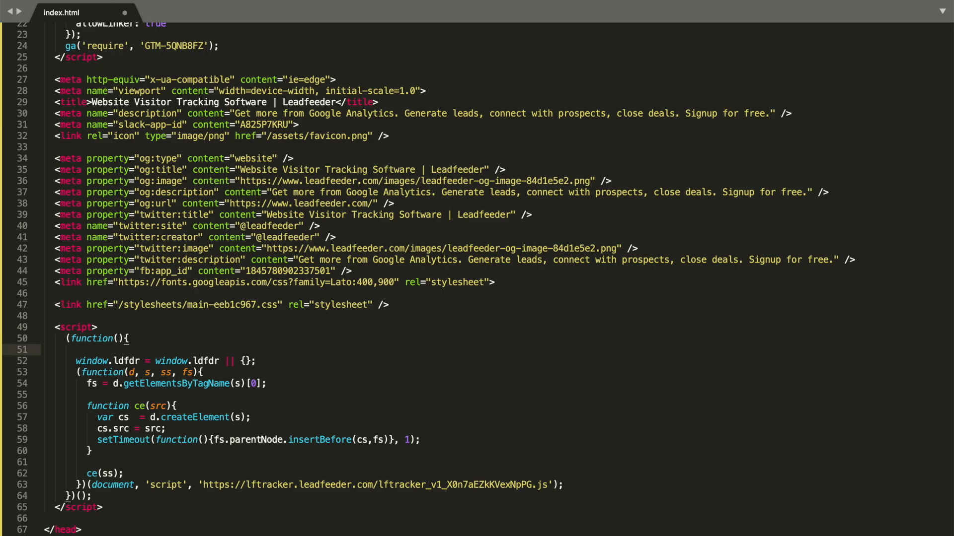
{"action": "left_click", "coordinate": [24, 6]}
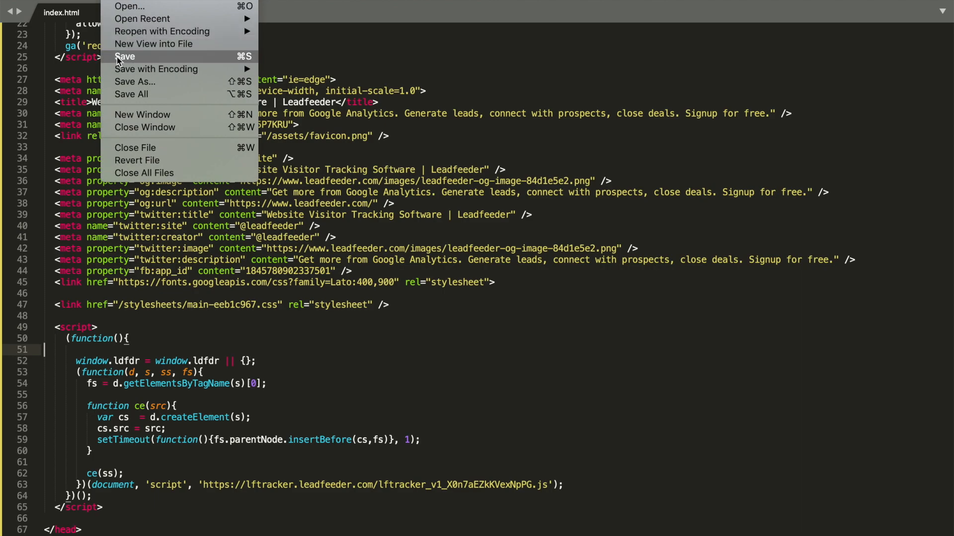
{"action": "left_click", "coordinate": [125, 55]}
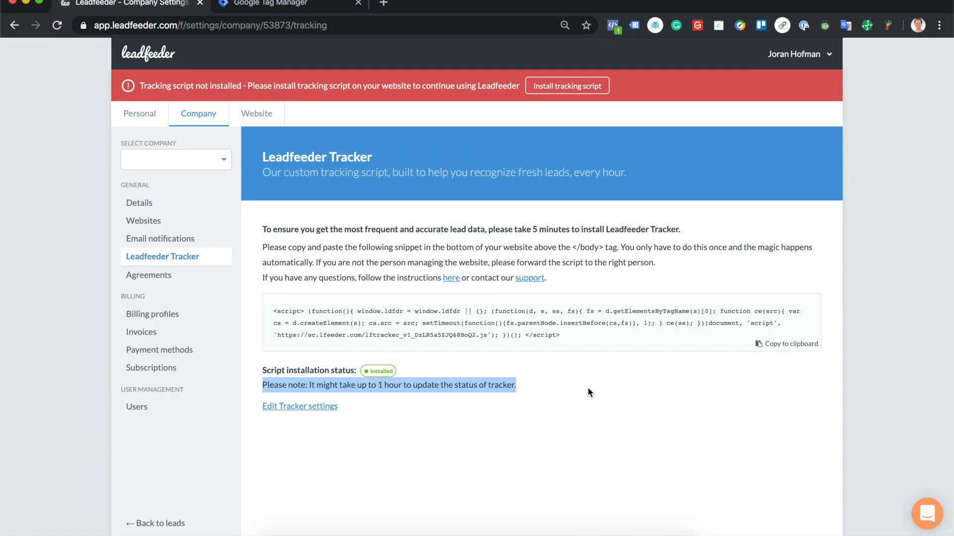
{"action": "mouse_move", "coordinate": [588, 391]}
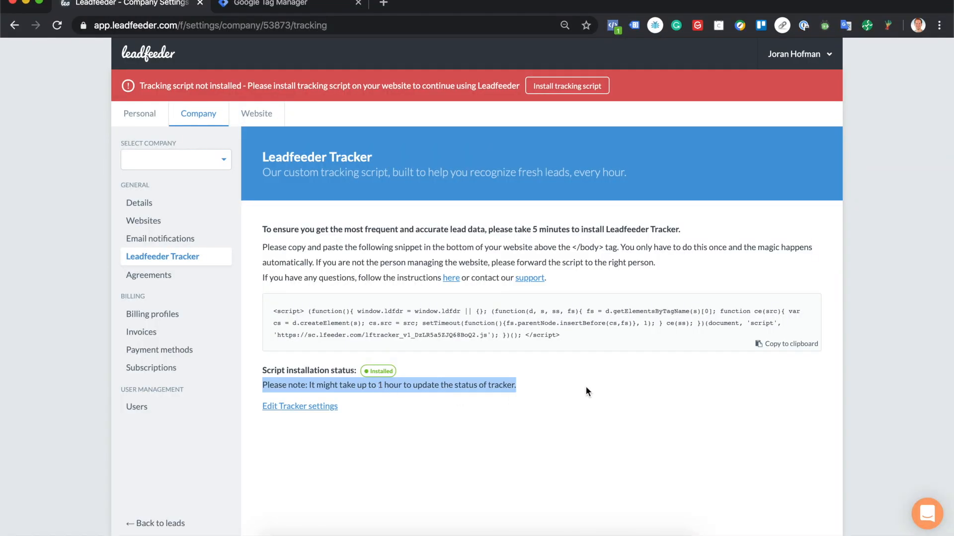